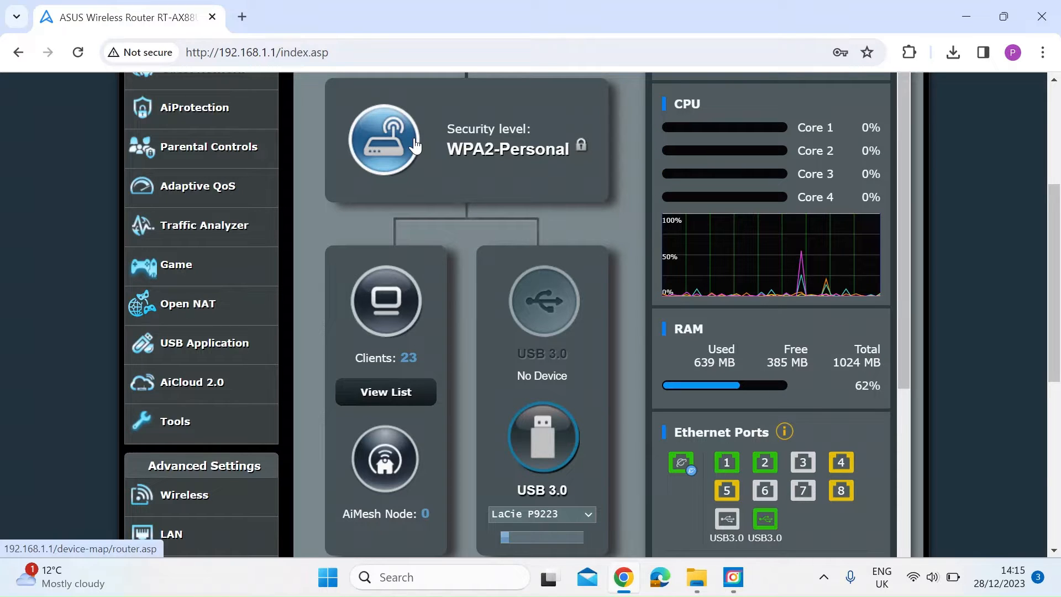
mouse_move(81, 274)
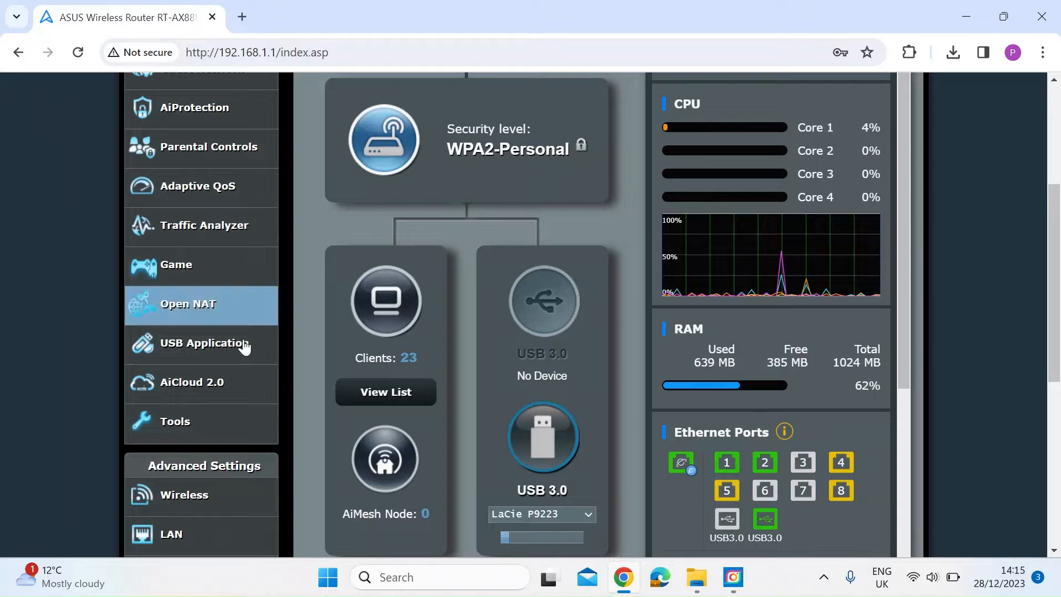
mouse_move(385, 391)
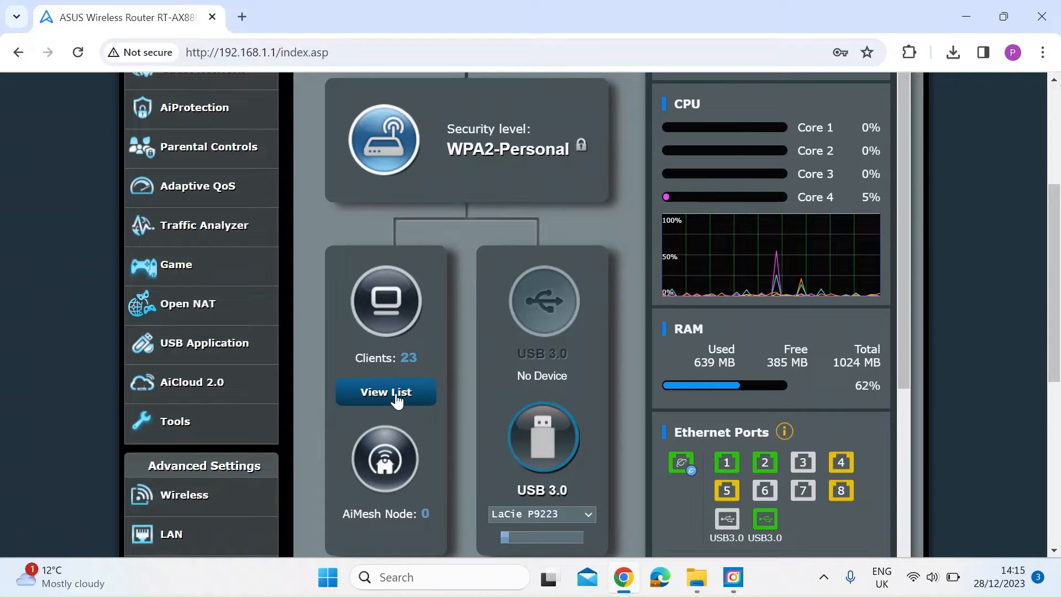
Review the router's full list of connected clients and close it
click(385, 393)
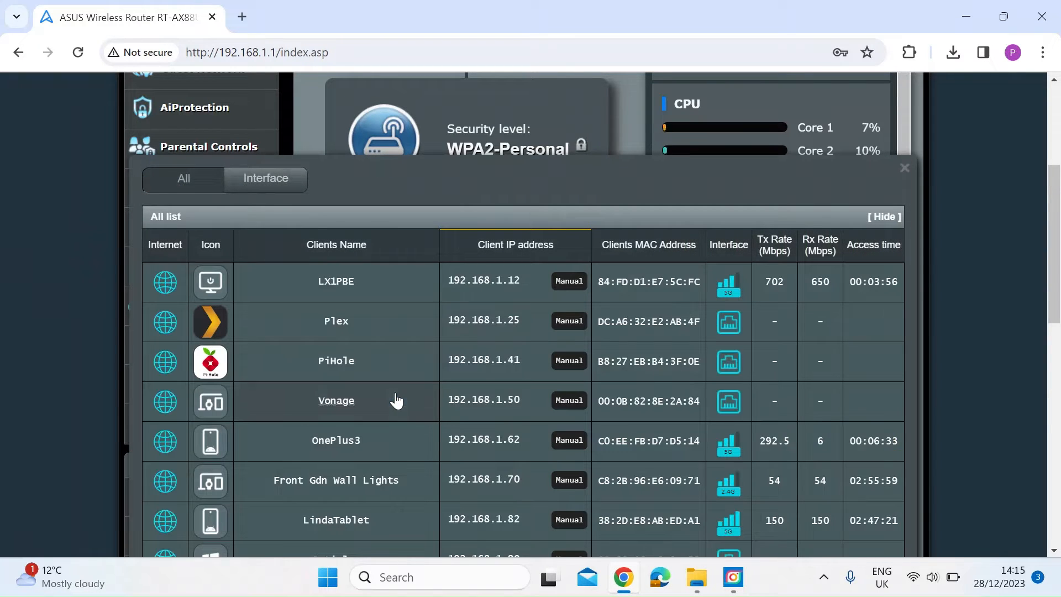
scroll(down, 3)
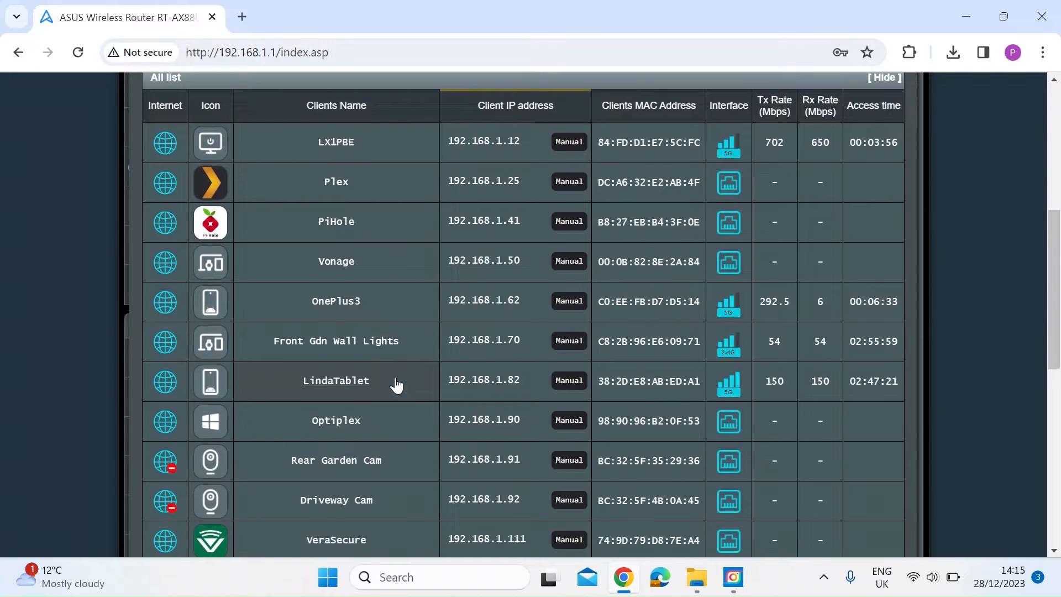
scroll(down, 3)
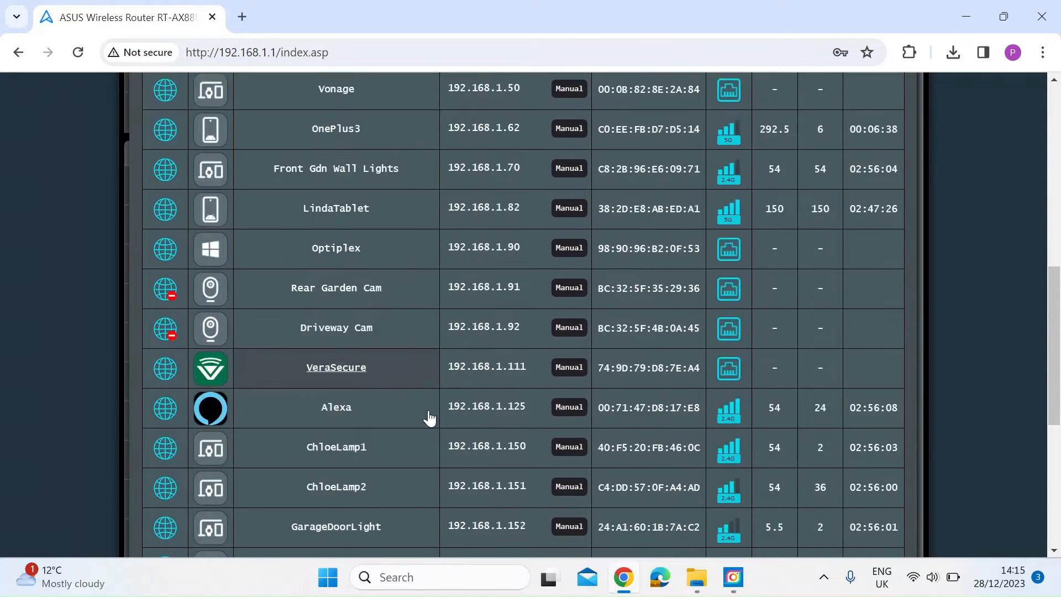
scroll(down, 3)
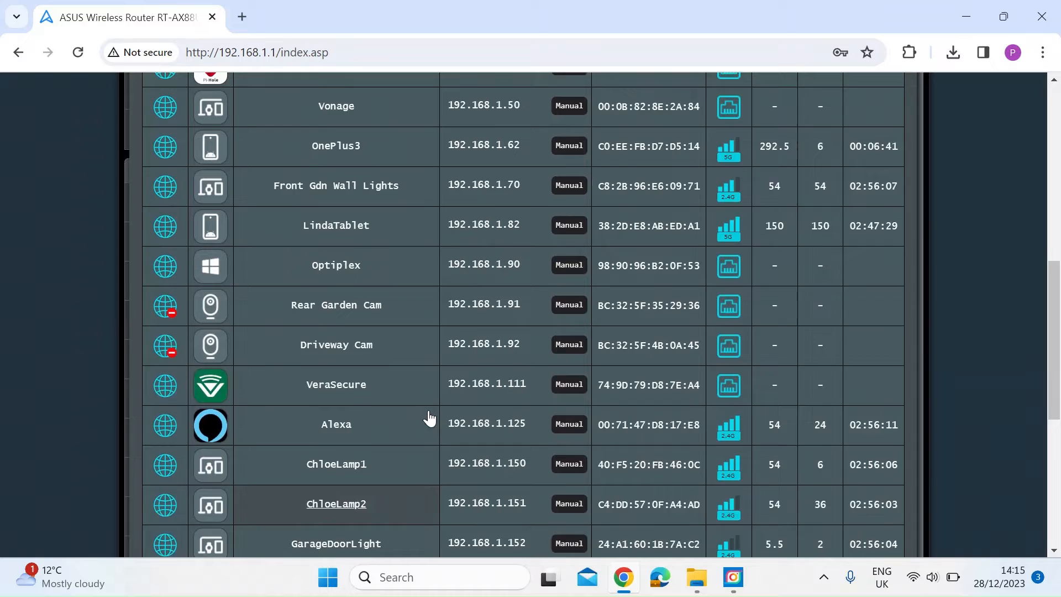
scroll(up, 3)
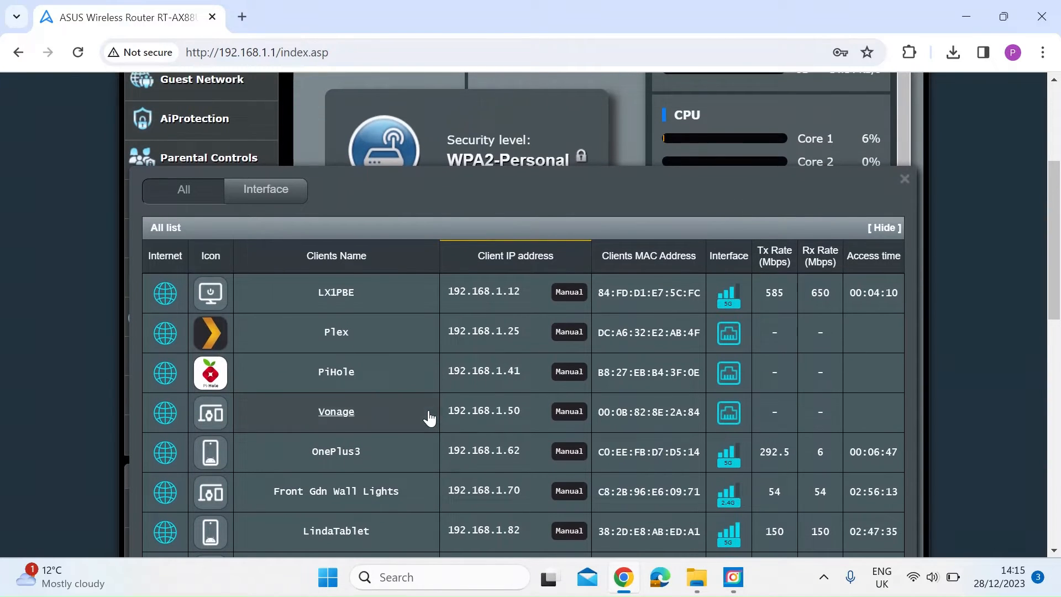
mouse_move(399, 197)
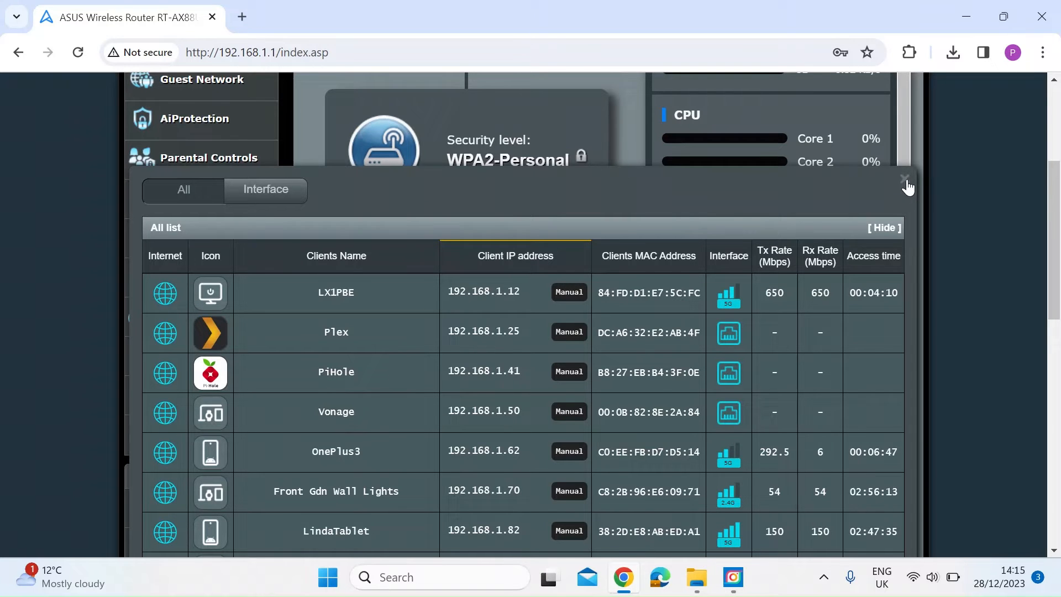
click(905, 179)
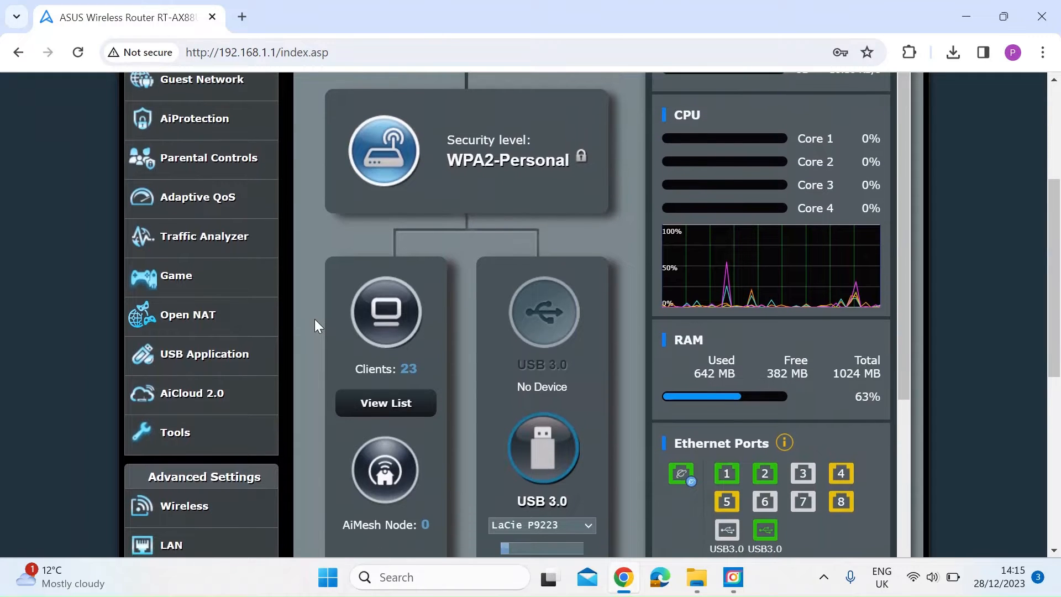
Launch the ASUS Router mobile app and go to its Notification Settings
scroll(down, 3)
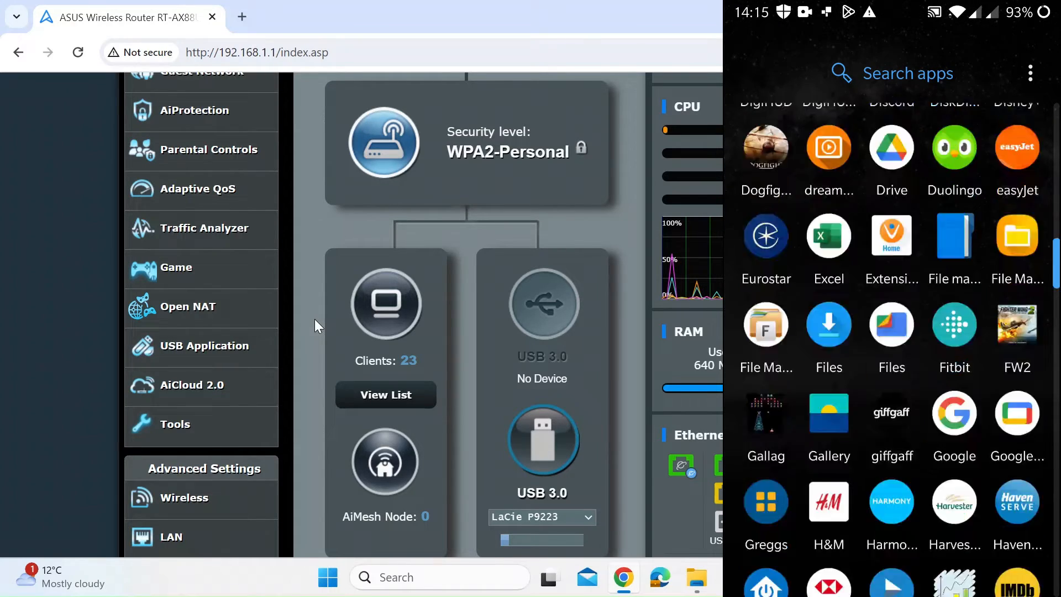
scroll(down, 3)
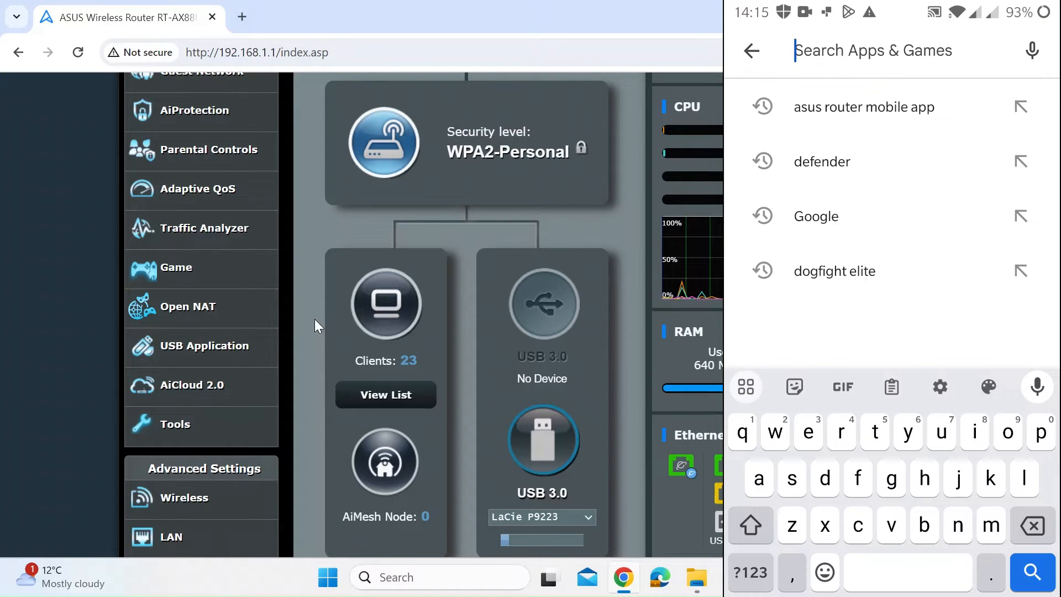
click(864, 107)
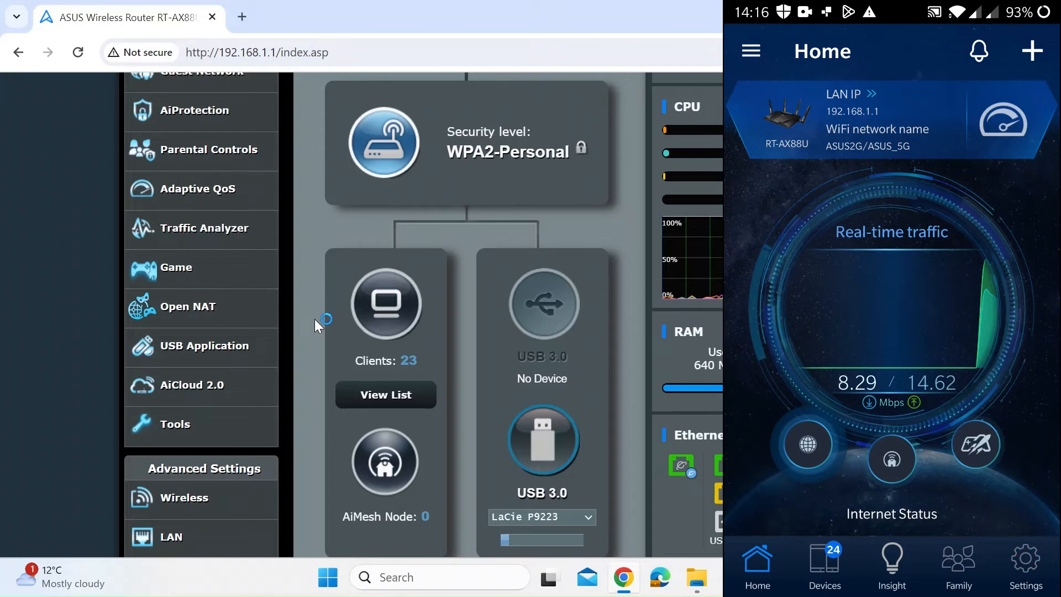
click(1025, 567)
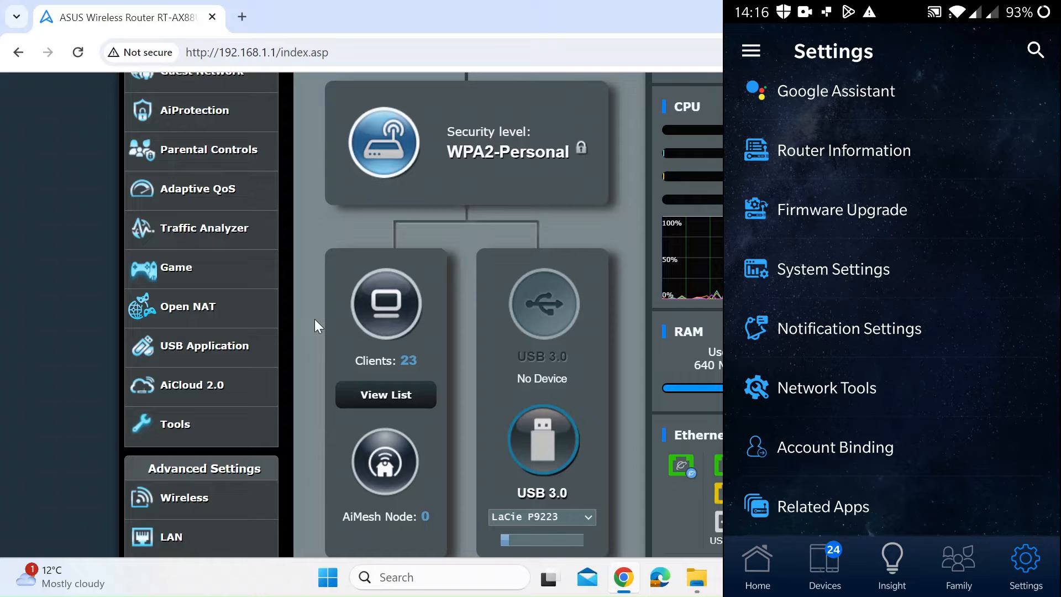
click(848, 329)
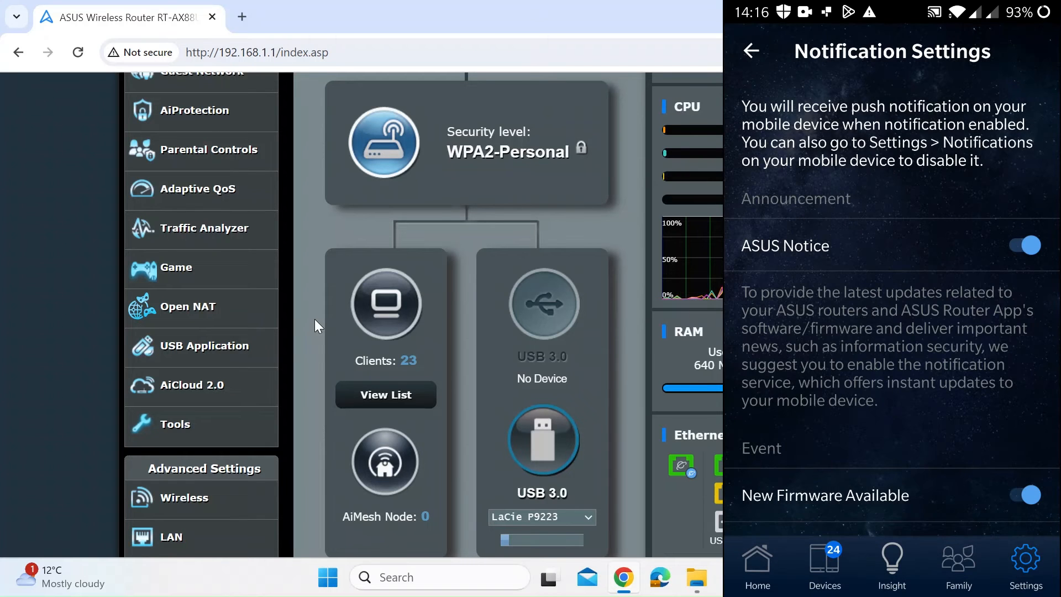
Switch on 'Receive New Device Connected' push notifications for this phone
scroll(down, 3)
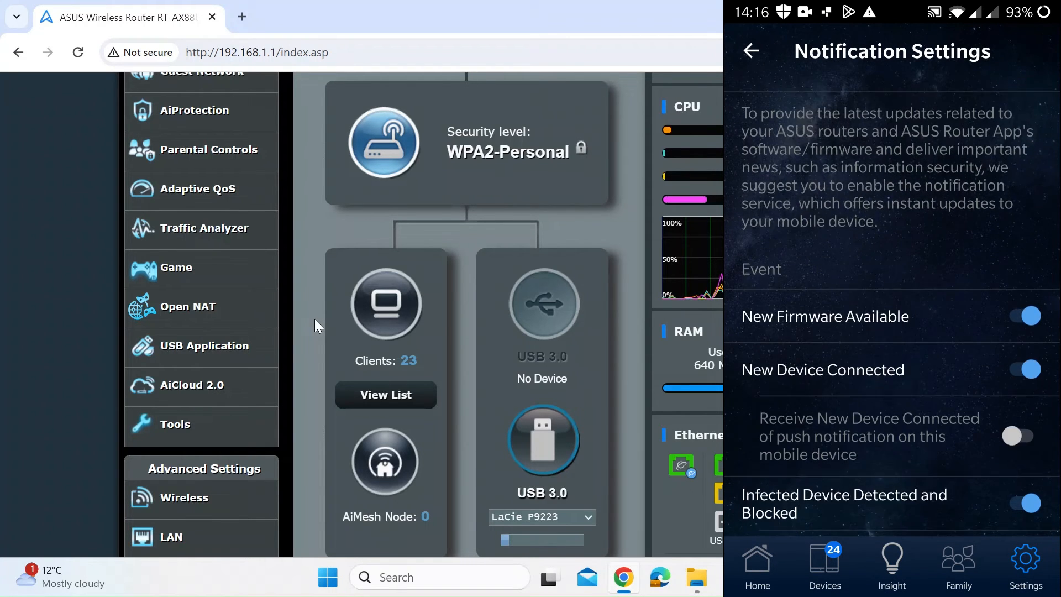
scroll(down, 3)
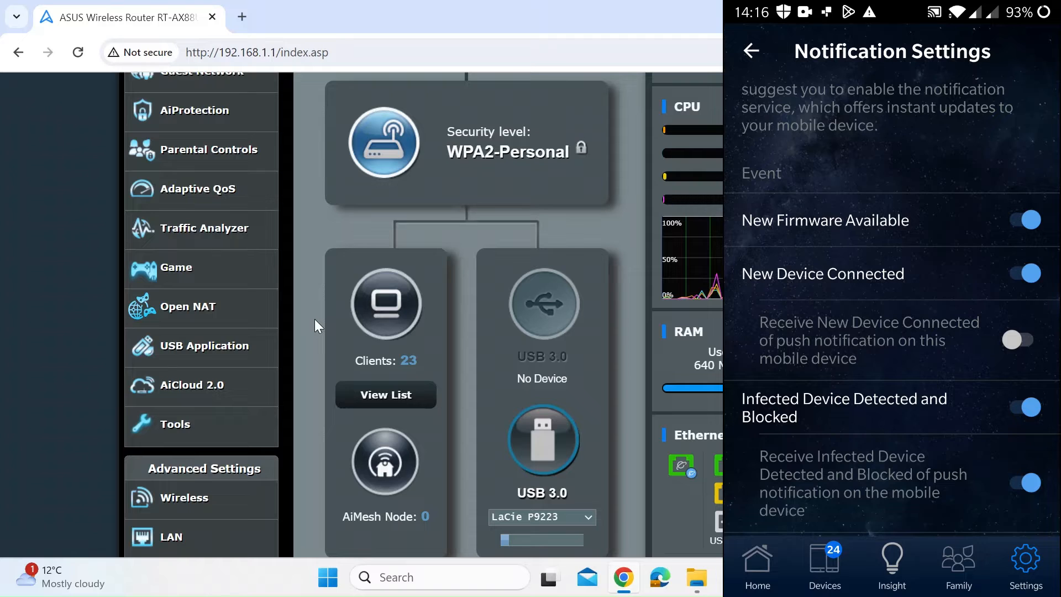
scroll(down, 3)
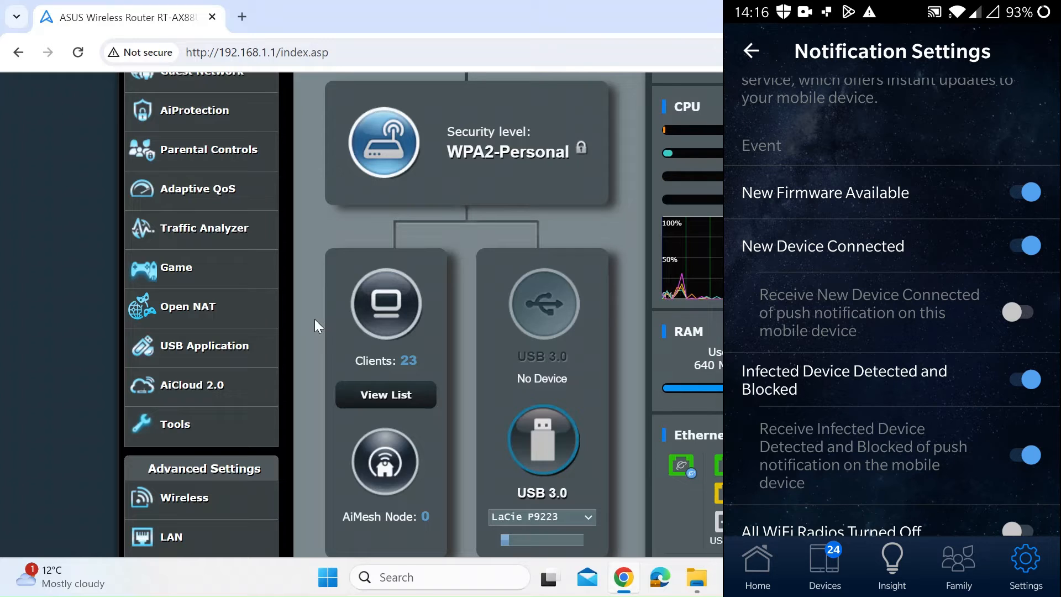
click(1018, 312)
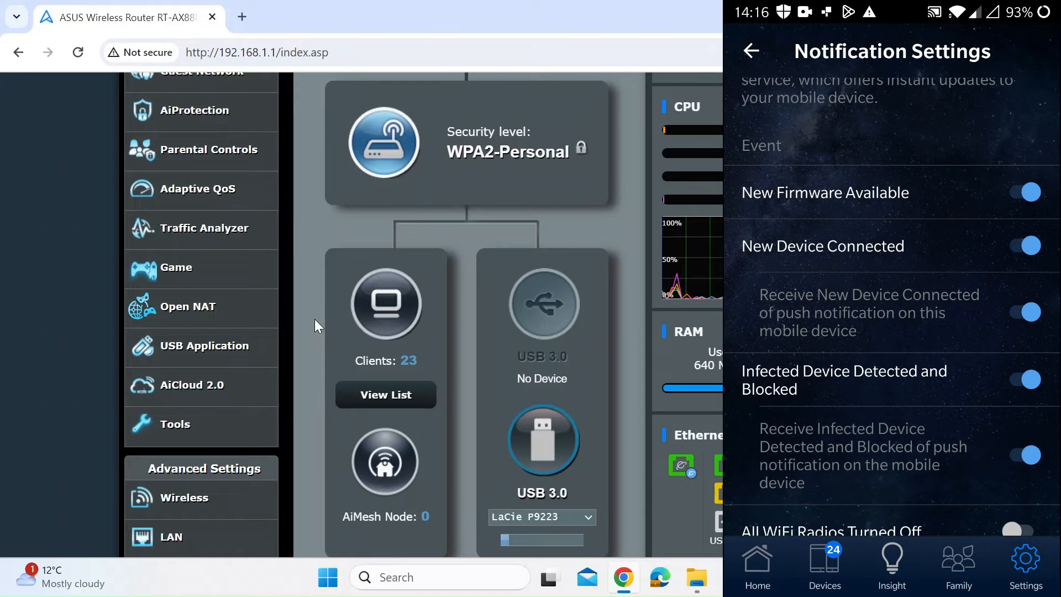